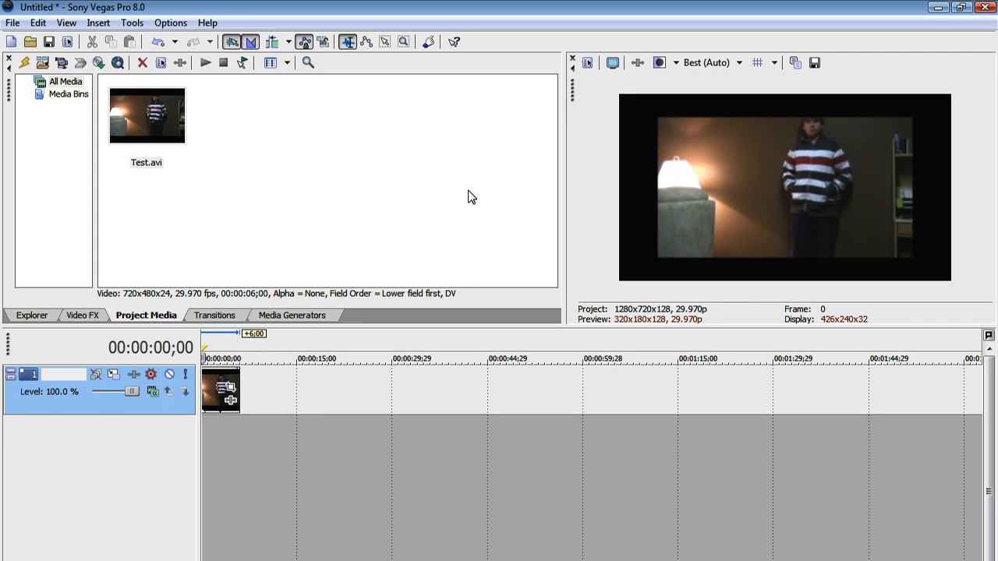
{"action": "mouse_move", "coordinate": [445, 193]}
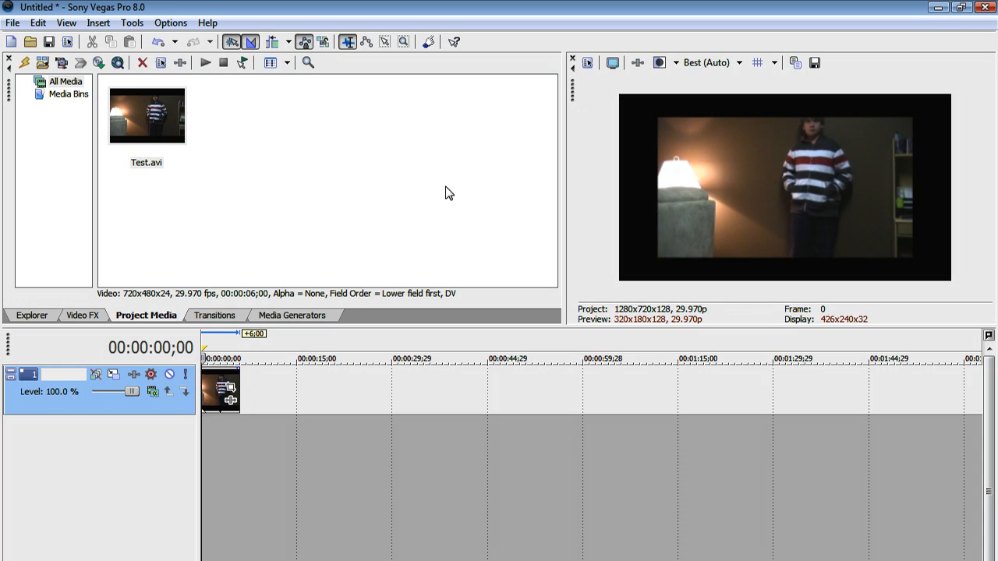
{"action": "mouse_move", "coordinate": [393, 217]}
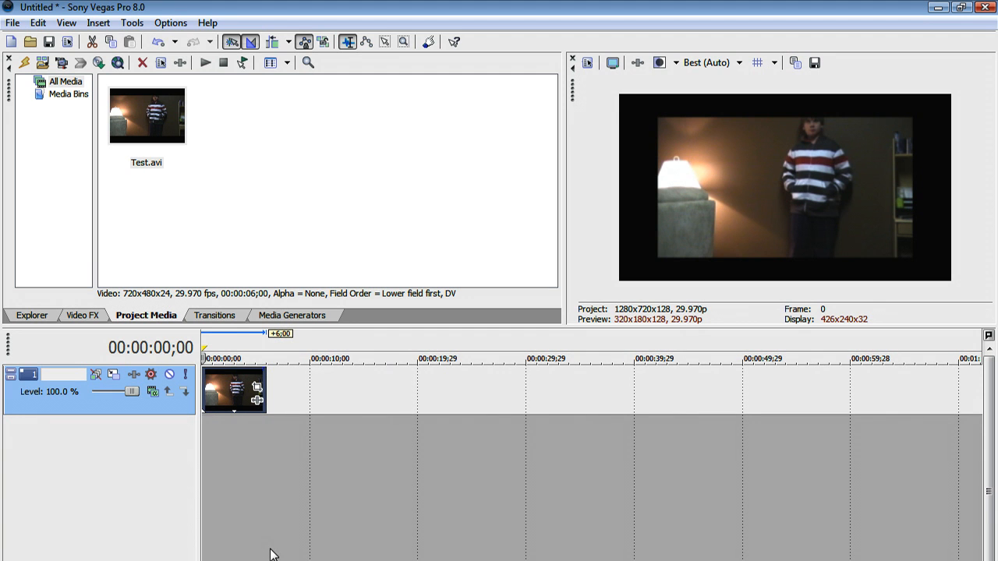
Start Render As, name the output 'Test HD' and keep Windows Media Video V9 (*.wmv).
{"action": "left_click", "coordinate": [13, 22]}
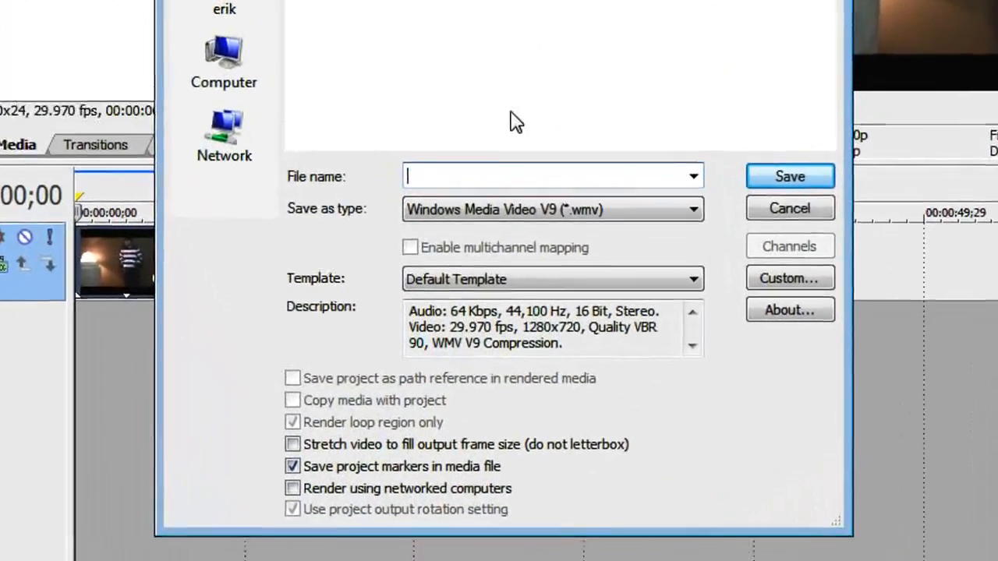
{"action": "type", "text": "Test HD"}
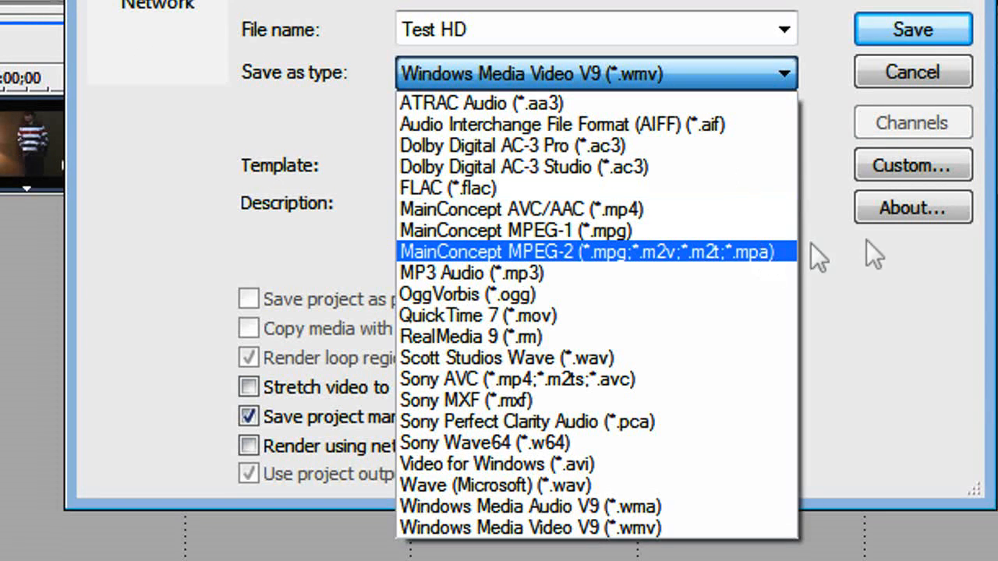
{"action": "mouse_move", "coordinate": [686, 336]}
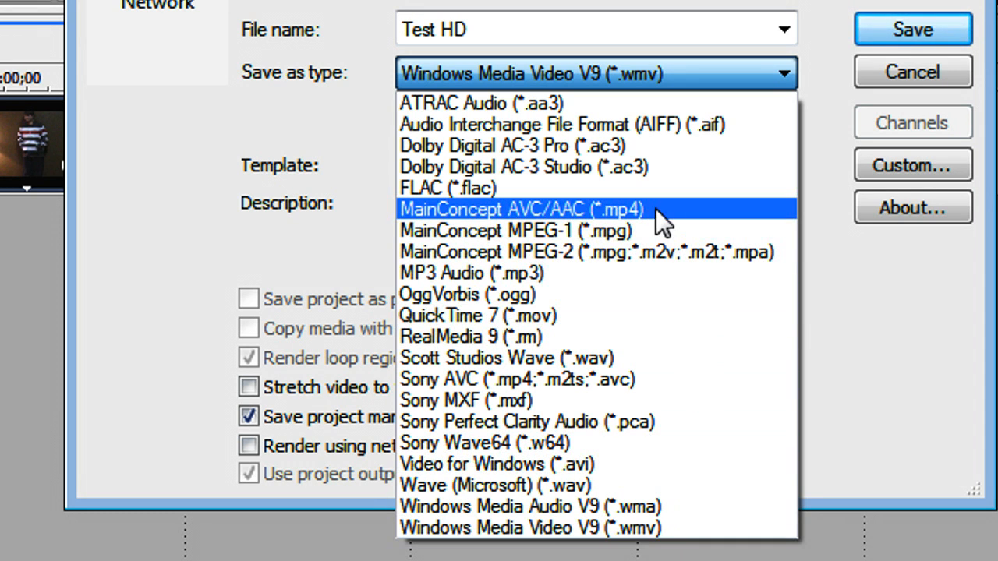
{"action": "mouse_move", "coordinate": [596, 400]}
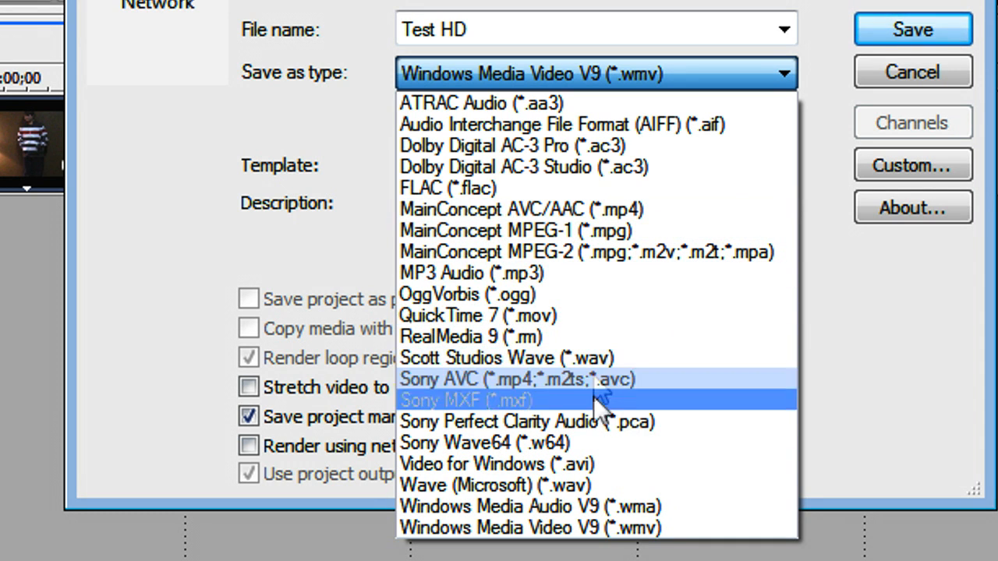
{"action": "mouse_move", "coordinate": [601, 464]}
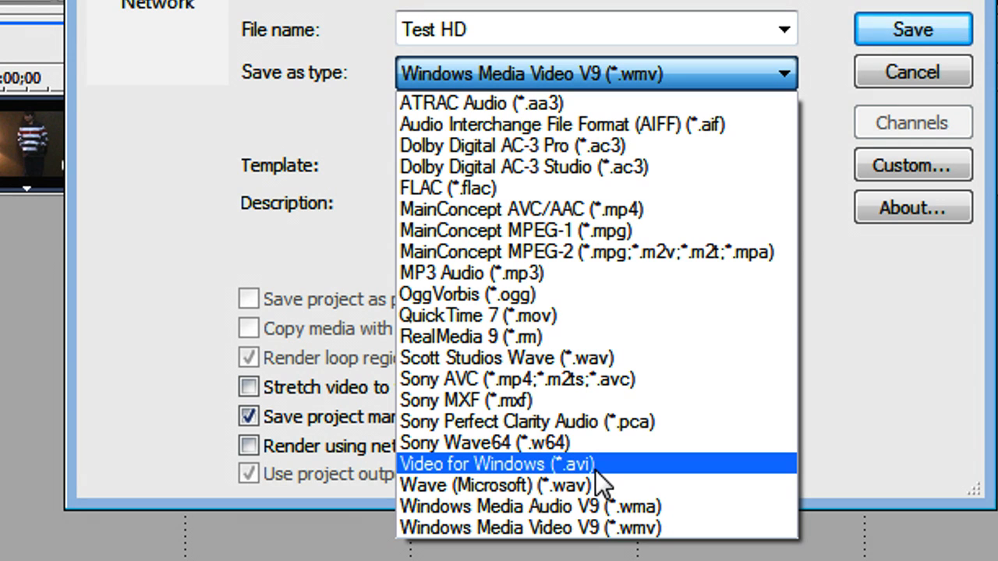
{"action": "mouse_move", "coordinate": [608, 528]}
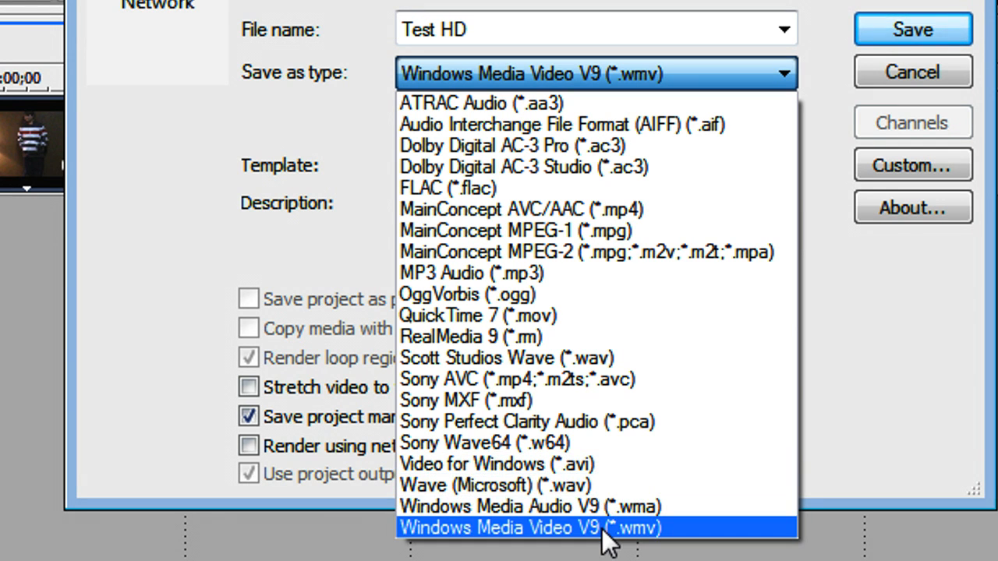
{"action": "left_click", "coordinate": [528, 528]}
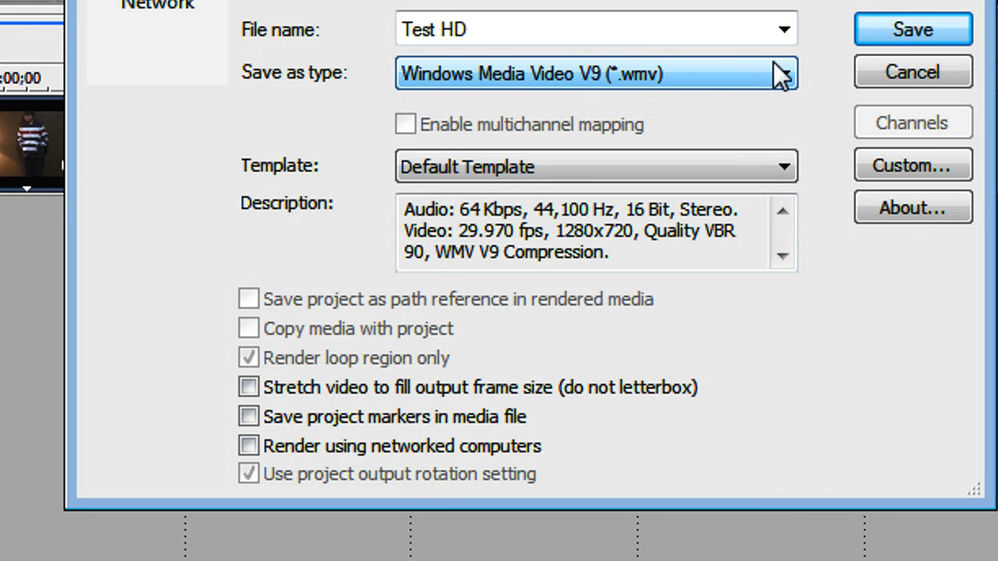
{"action": "mouse_move", "coordinate": [663, 144]}
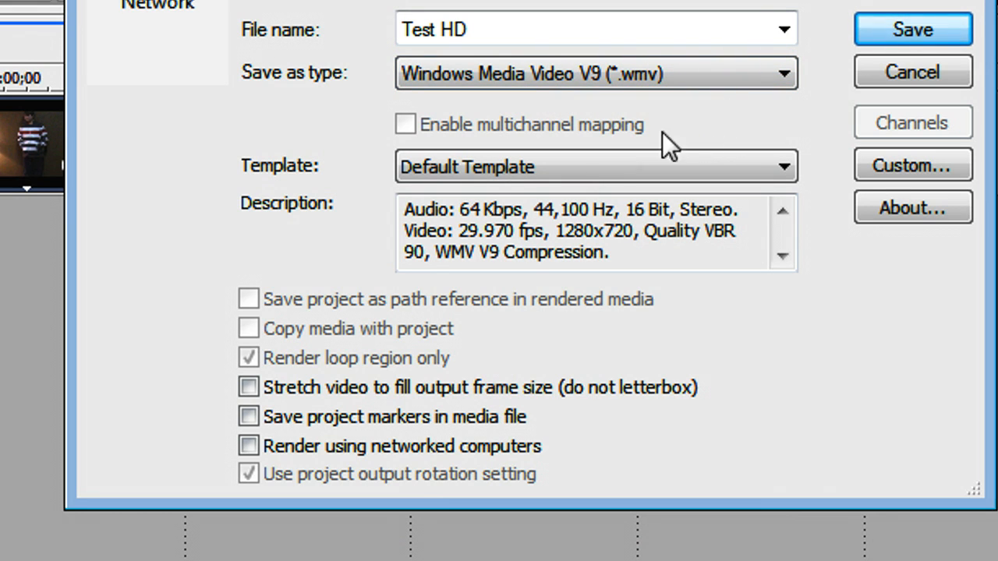
Choose the '6 Mbps HD 720-30p Video' template and enable stretching video to fill the frame.
{"action": "left_click", "coordinate": [782, 166]}
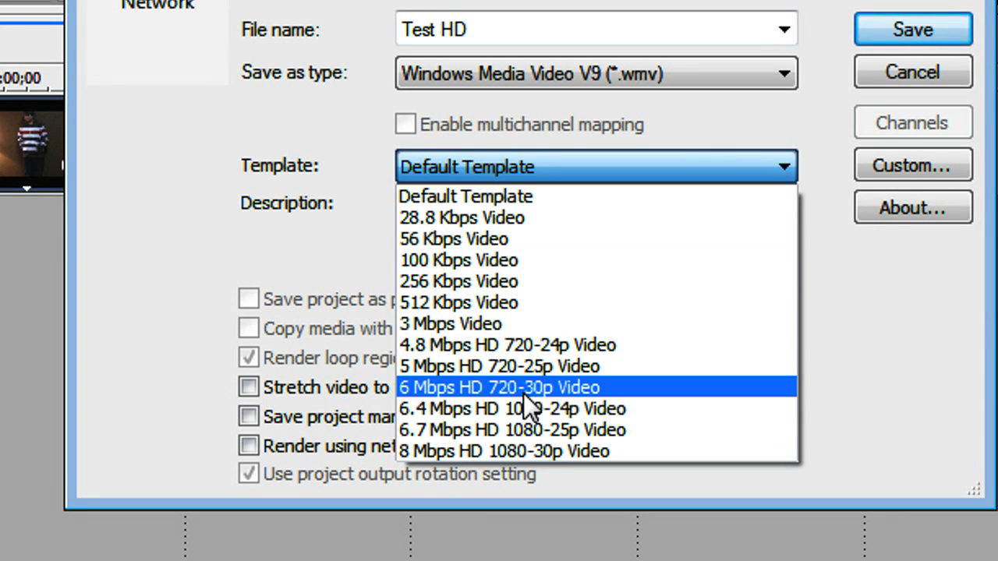
{"action": "mouse_move", "coordinate": [654, 400]}
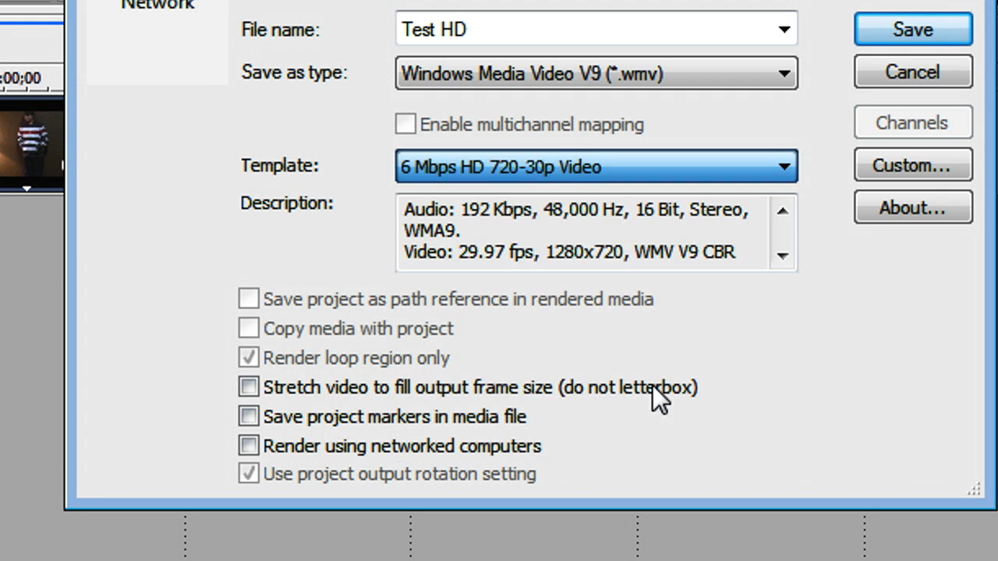
{"action": "left_click", "coordinate": [248, 387]}
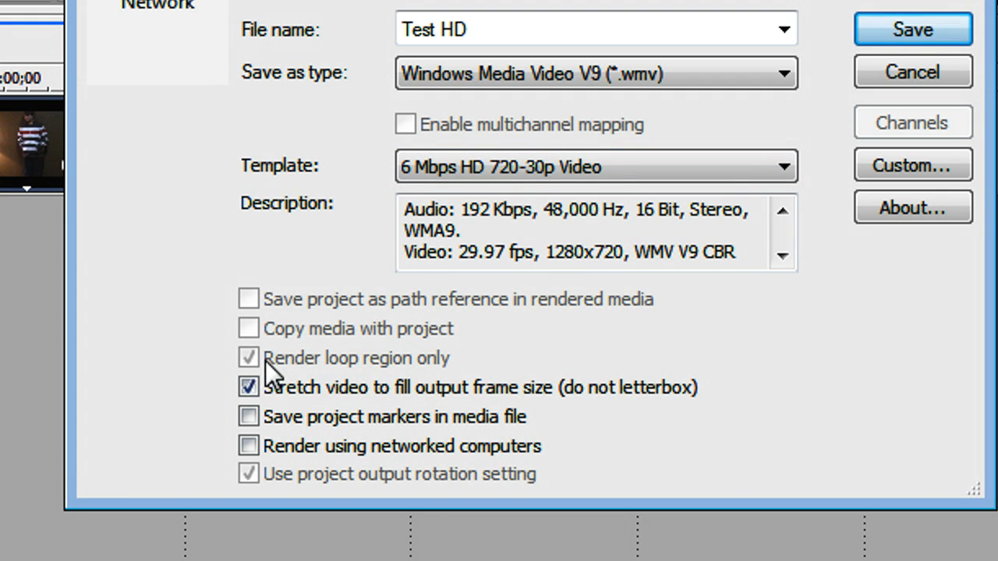
{"action": "mouse_move", "coordinate": [268, 374]}
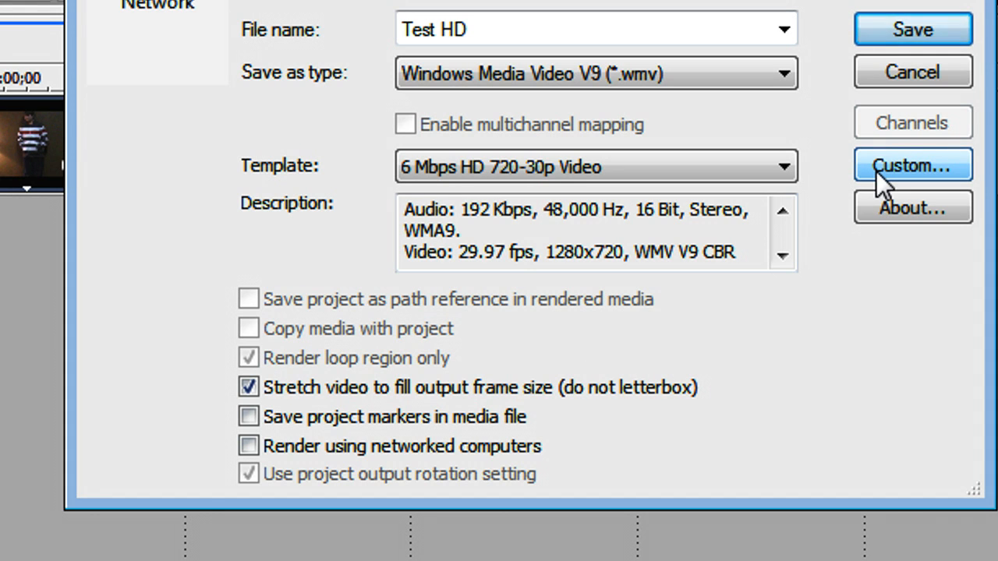
Open the custom template settings and review audio: CBR, Windows Media Audio 9.2, 192 kbps stereo.
{"action": "left_click", "coordinate": [912, 165]}
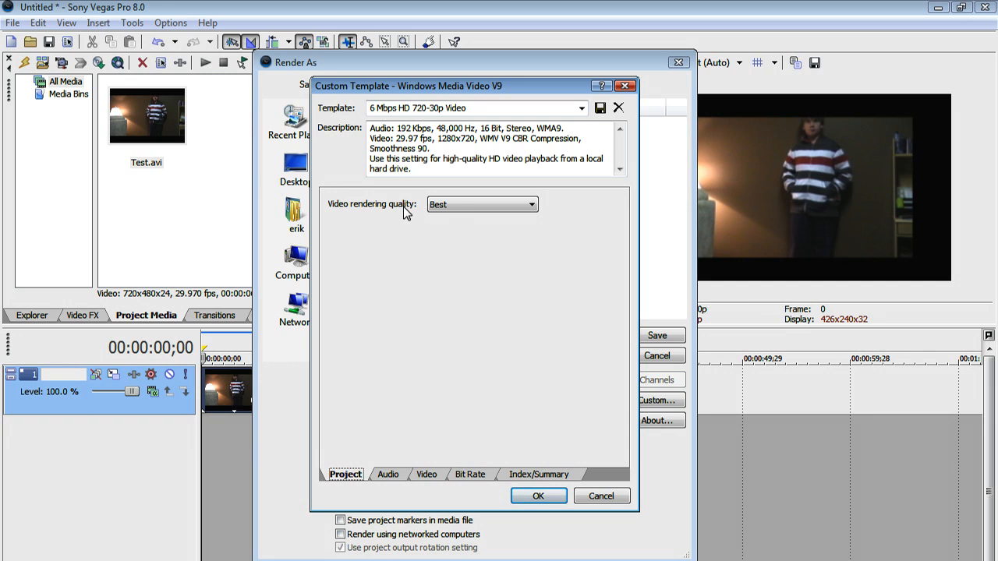
{"action": "left_click", "coordinate": [388, 474]}
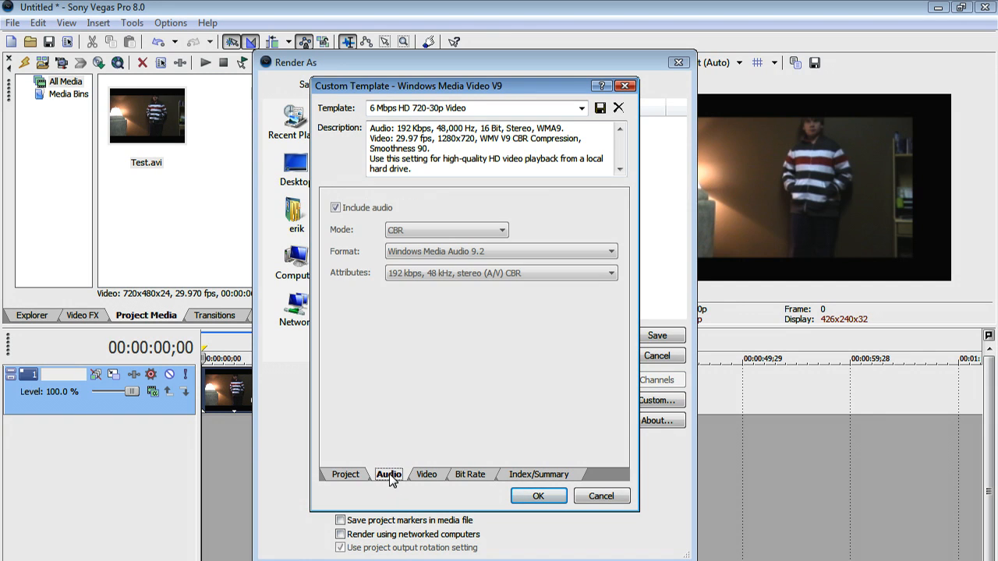
{"action": "left_click", "coordinate": [335, 207]}
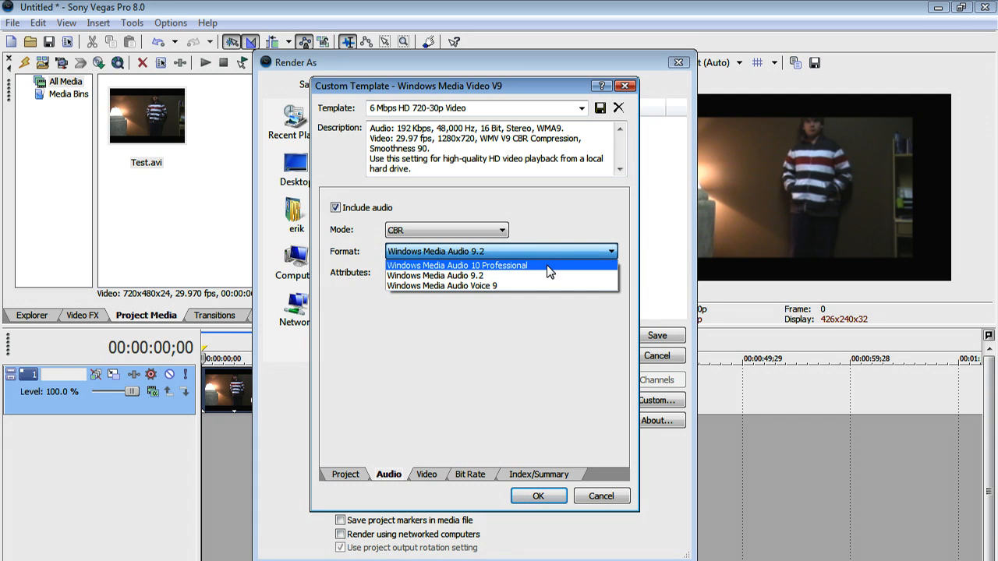
{"action": "left_click", "coordinate": [436, 275]}
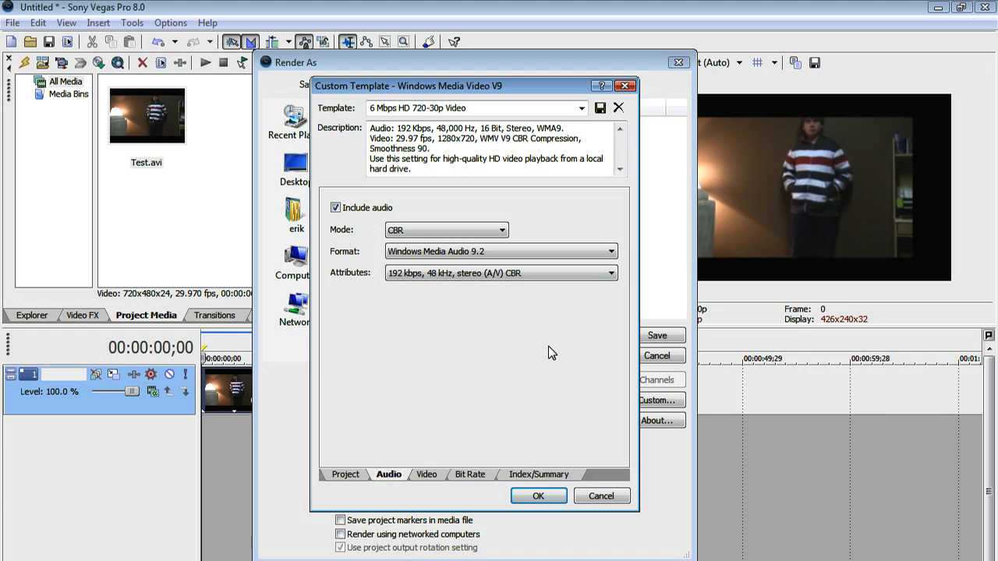
{"action": "mouse_move", "coordinate": [544, 356]}
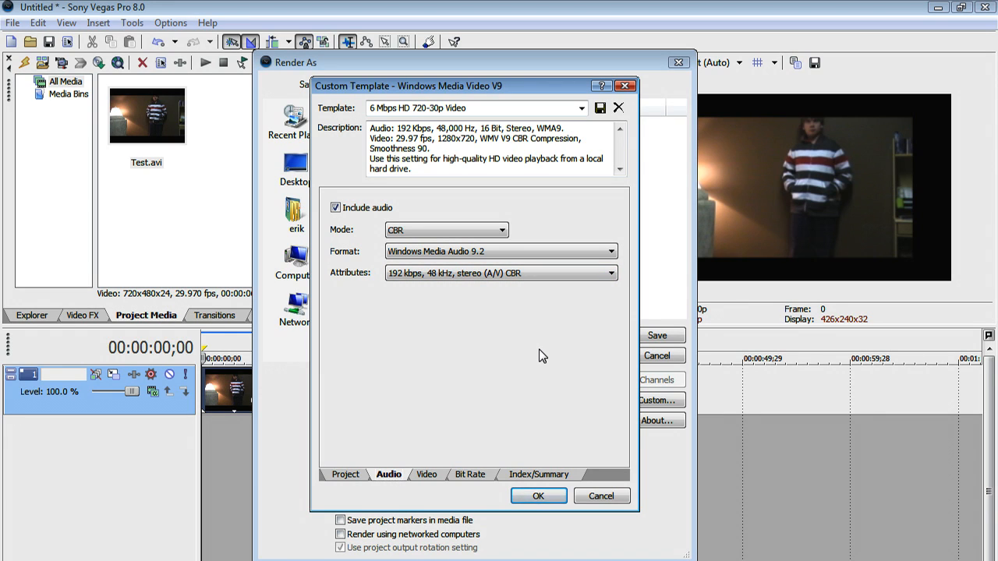
{"action": "mouse_move", "coordinate": [549, 357]}
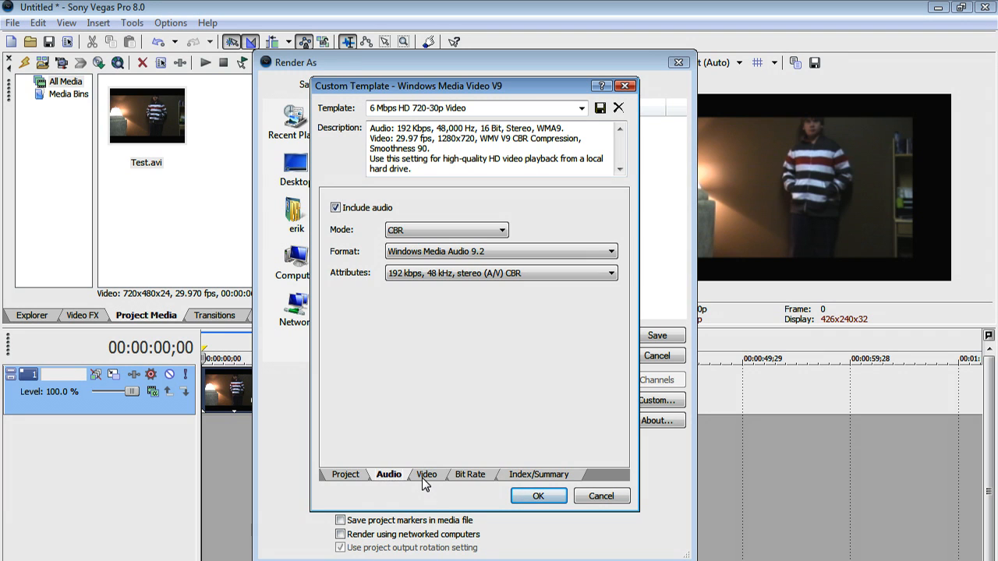
Set the template video to High definition 1280x720 and check the 29.970 fps frame rate.
{"action": "left_click", "coordinate": [426, 474]}
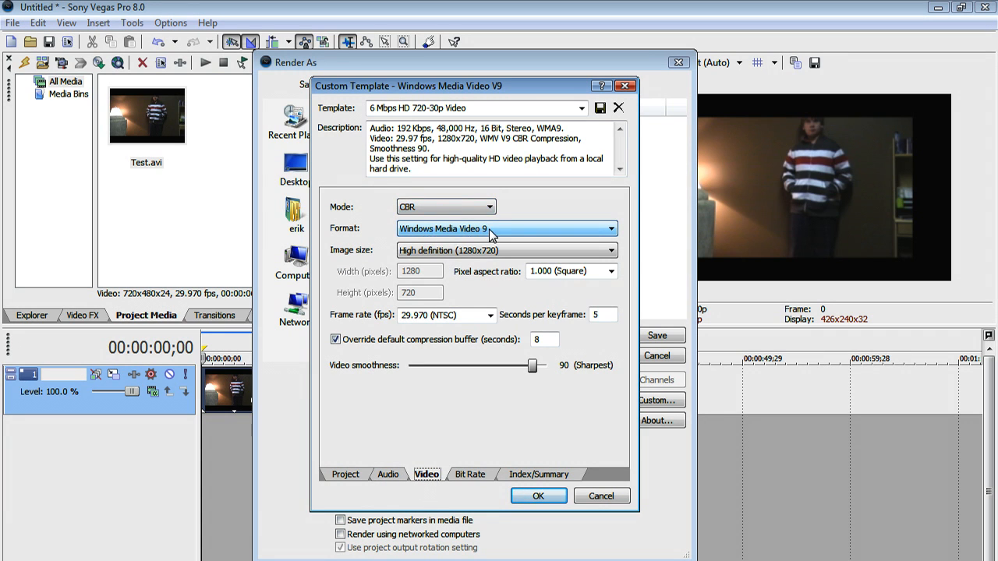
{"action": "left_click", "coordinate": [504, 250]}
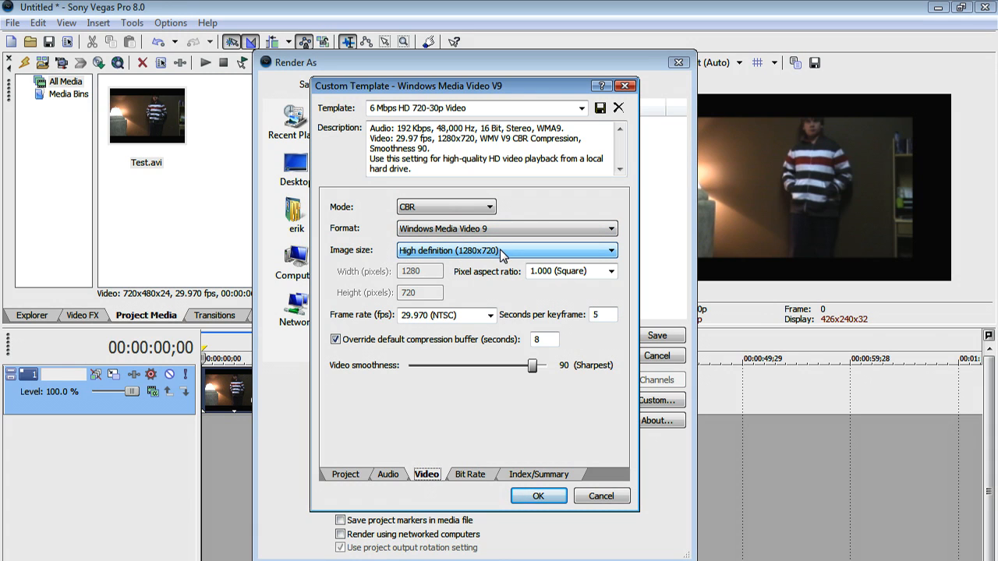
{"action": "mouse_move", "coordinate": [554, 252]}
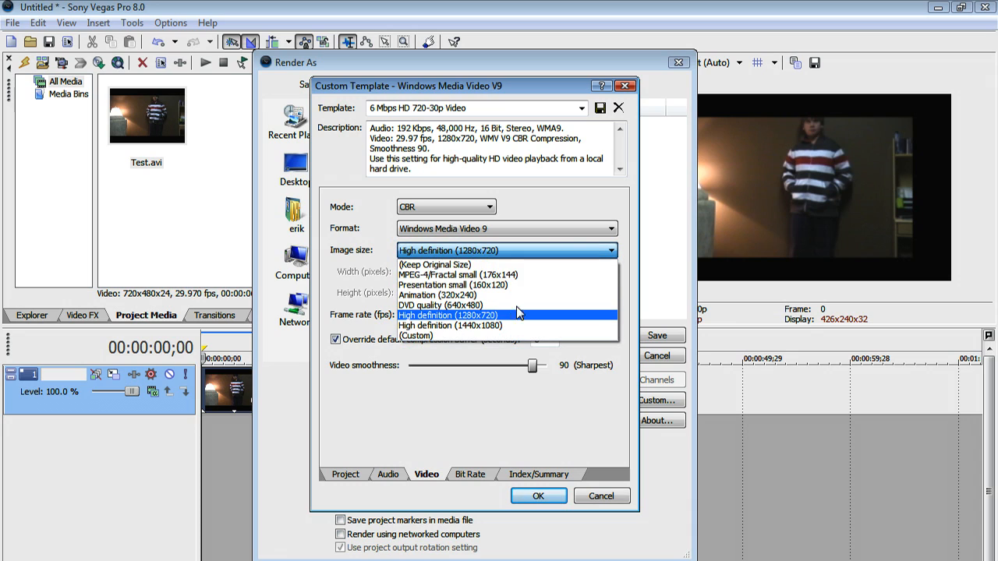
{"action": "mouse_move", "coordinate": [528, 326]}
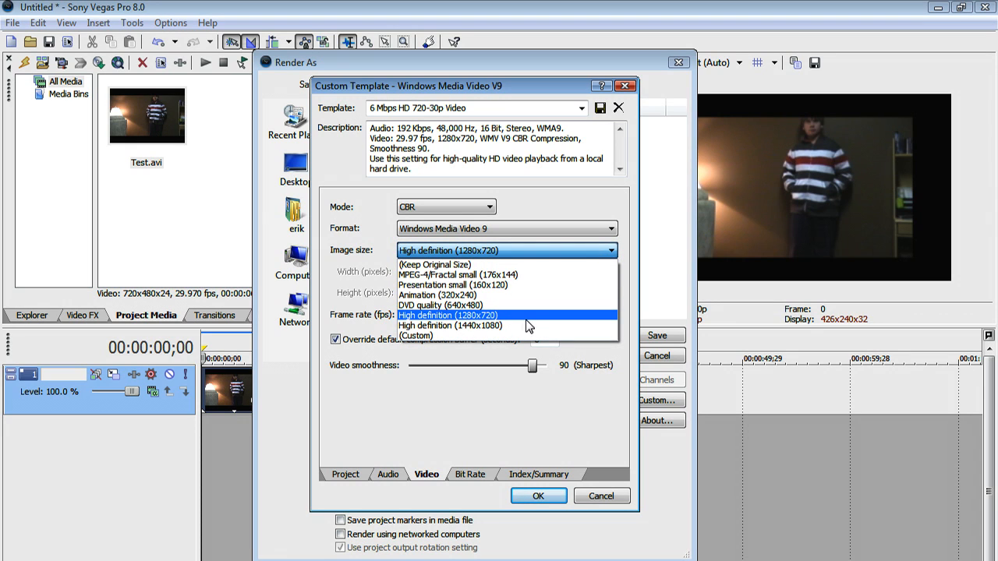
{"action": "left_click", "coordinate": [448, 315]}
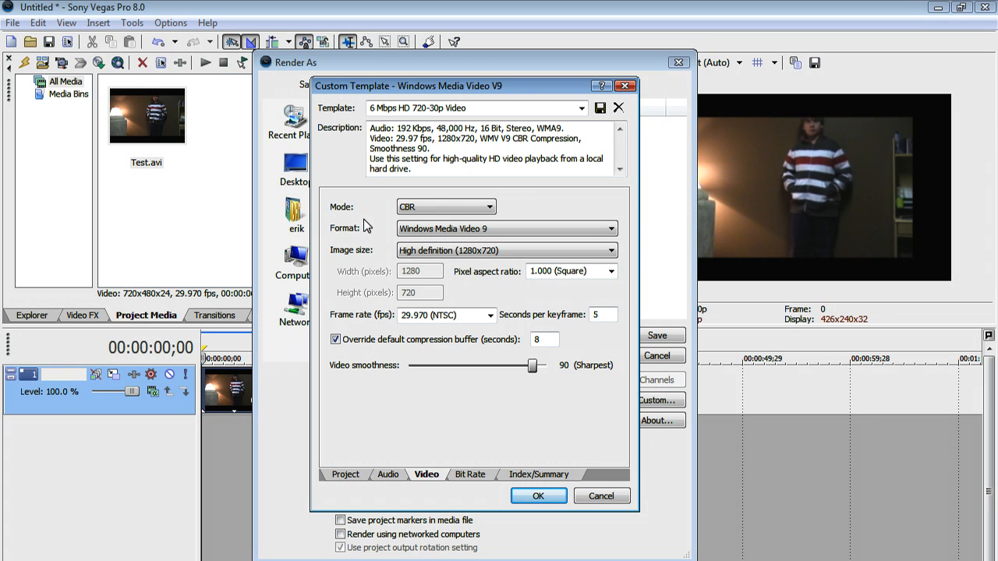
{"action": "mouse_move", "coordinate": [377, 220]}
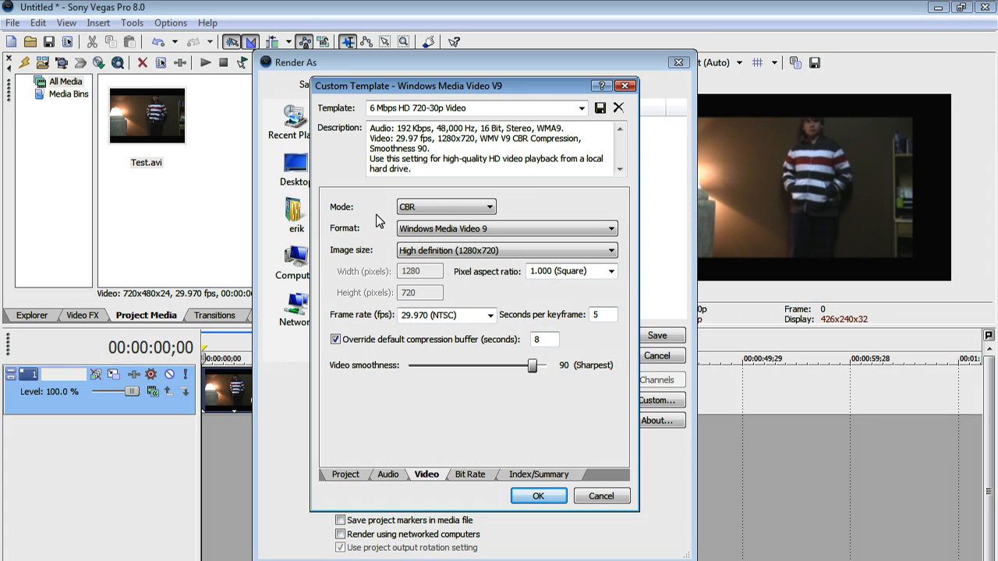
{"action": "mouse_move", "coordinate": [377, 205]}
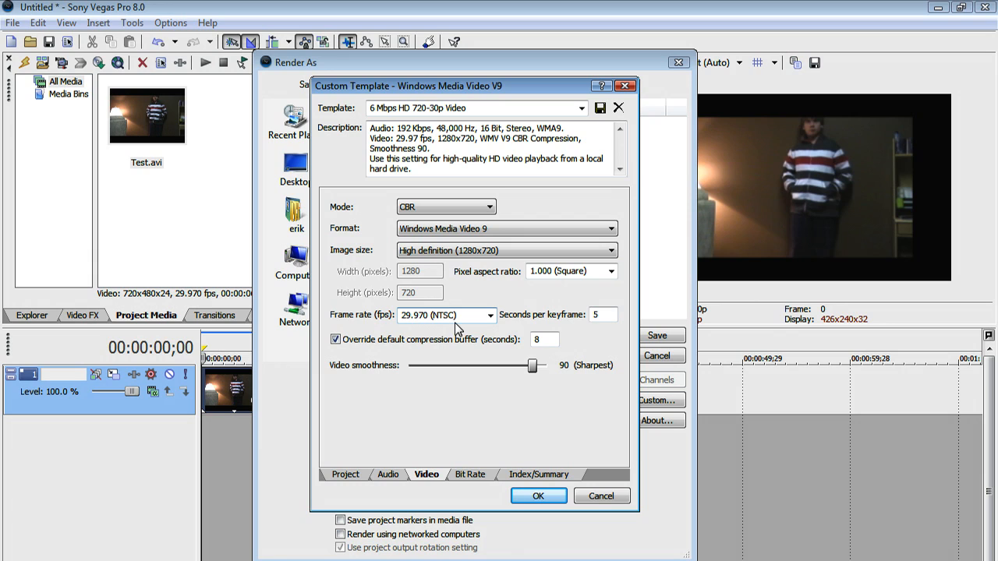
{"action": "left_click", "coordinate": [602, 315]}
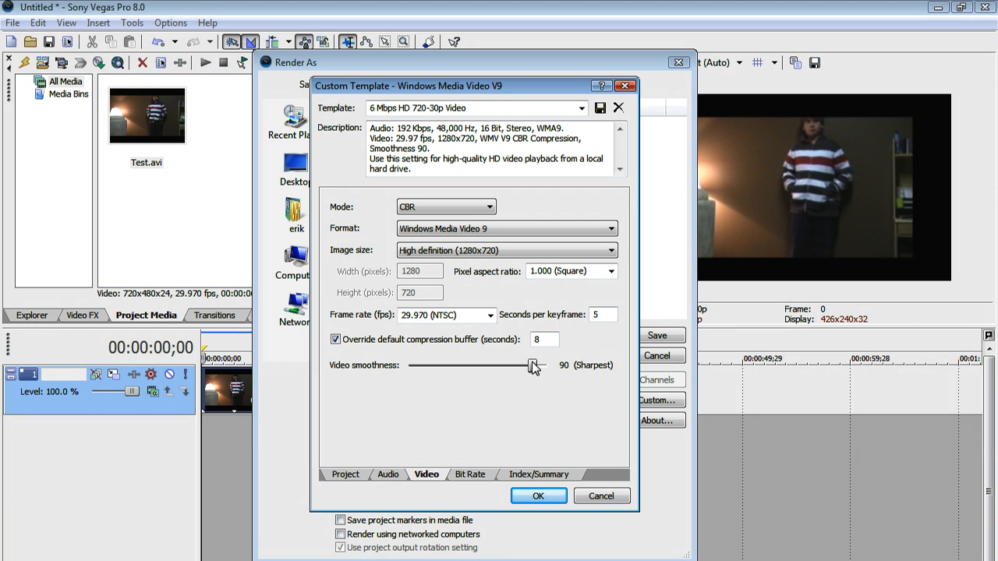
{"action": "left_click", "coordinate": [470, 474]}
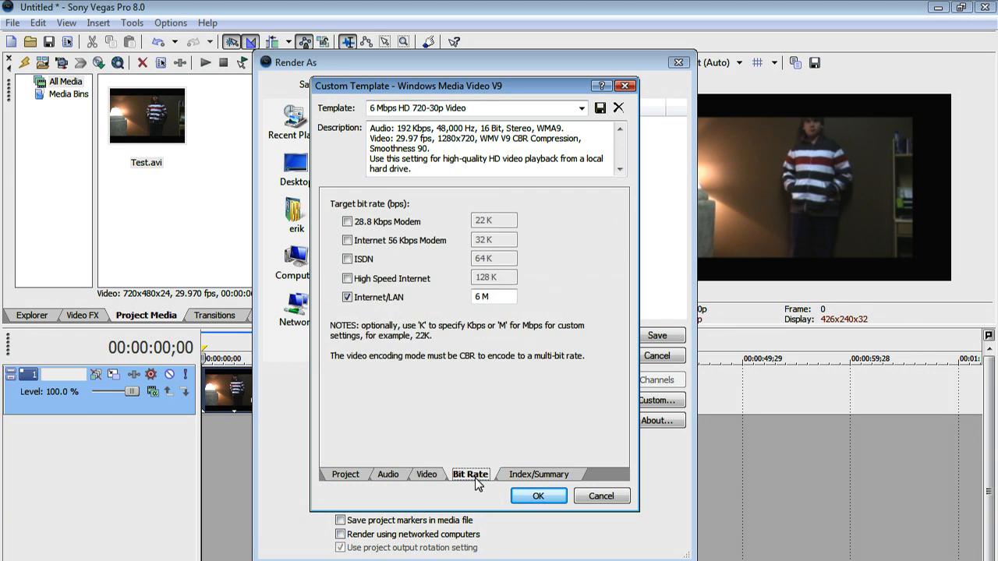
Keep the Internet/LAN 6M bit rate checked and view the Index/Summary settings.
{"action": "left_click", "coordinate": [347, 297]}
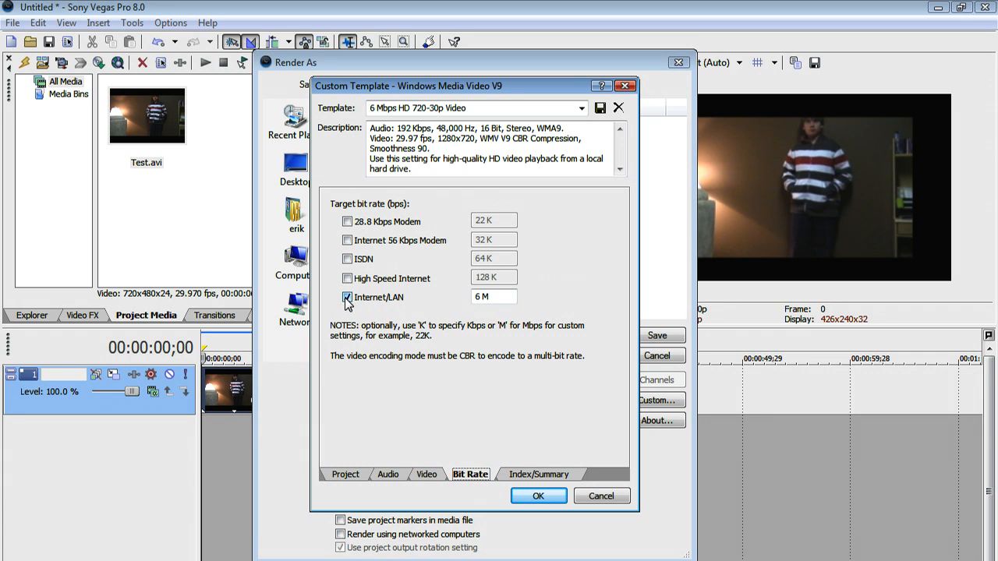
{"action": "left_click", "coordinate": [538, 474]}
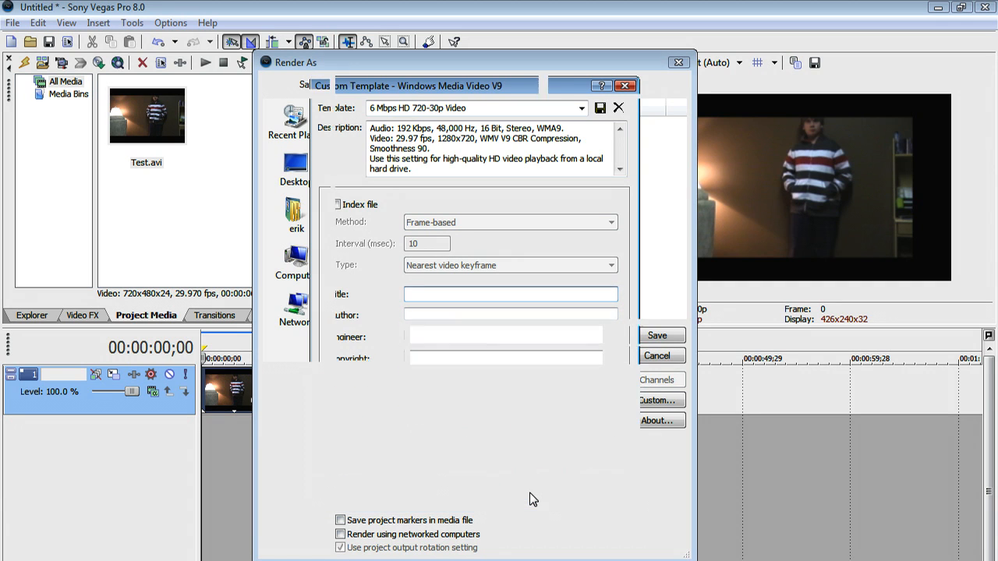
Start rendering Test HD.wmv, cancel it at 42%, and close the progress window.
{"action": "left_click", "coordinate": [656, 335]}
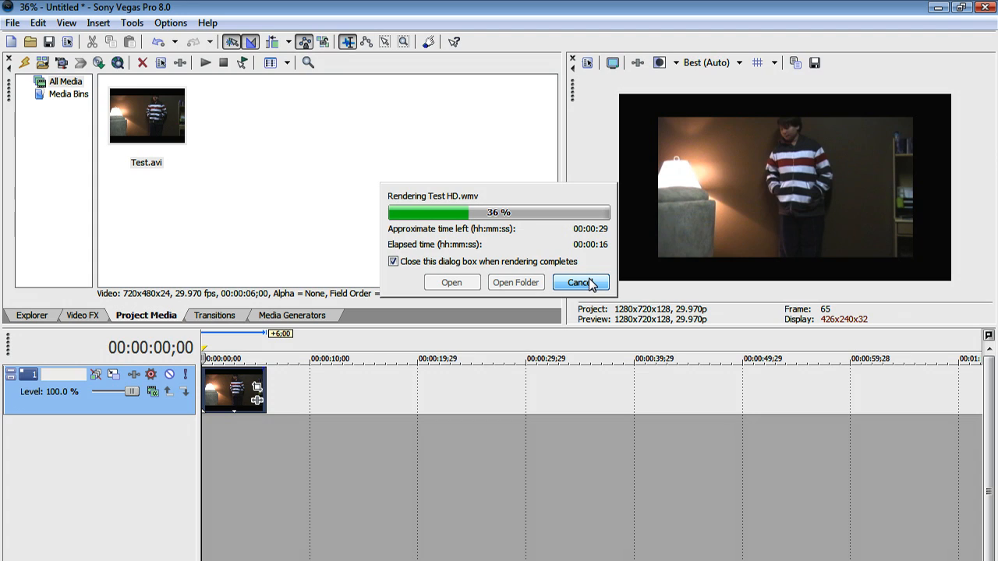
{"action": "left_click", "coordinate": [581, 282]}
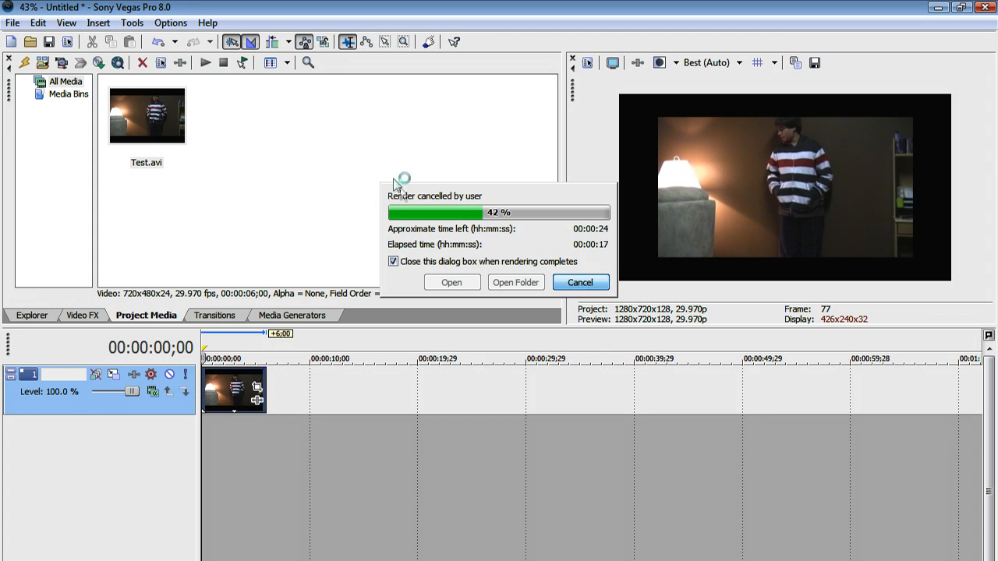
{"action": "left_click", "coordinate": [580, 282]}
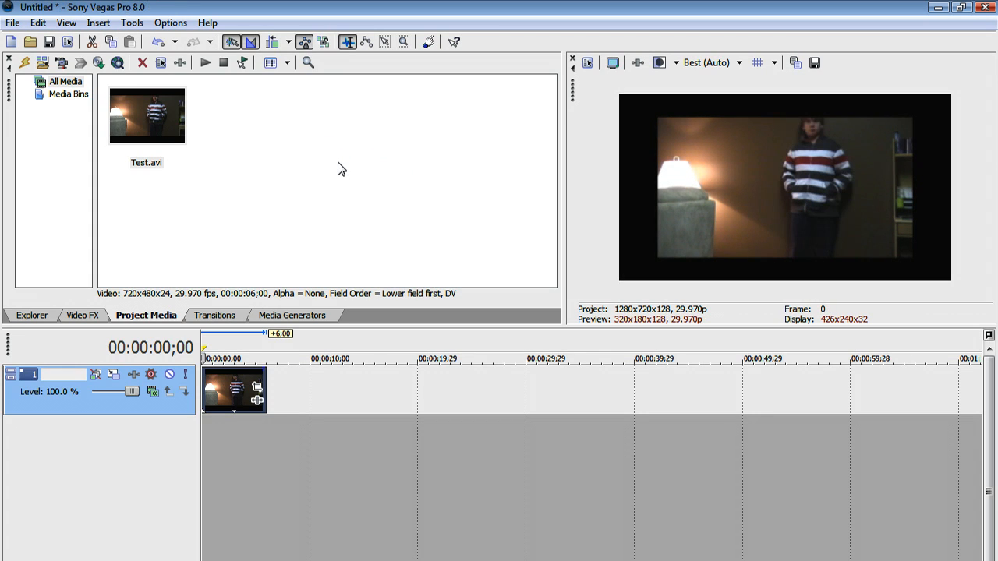